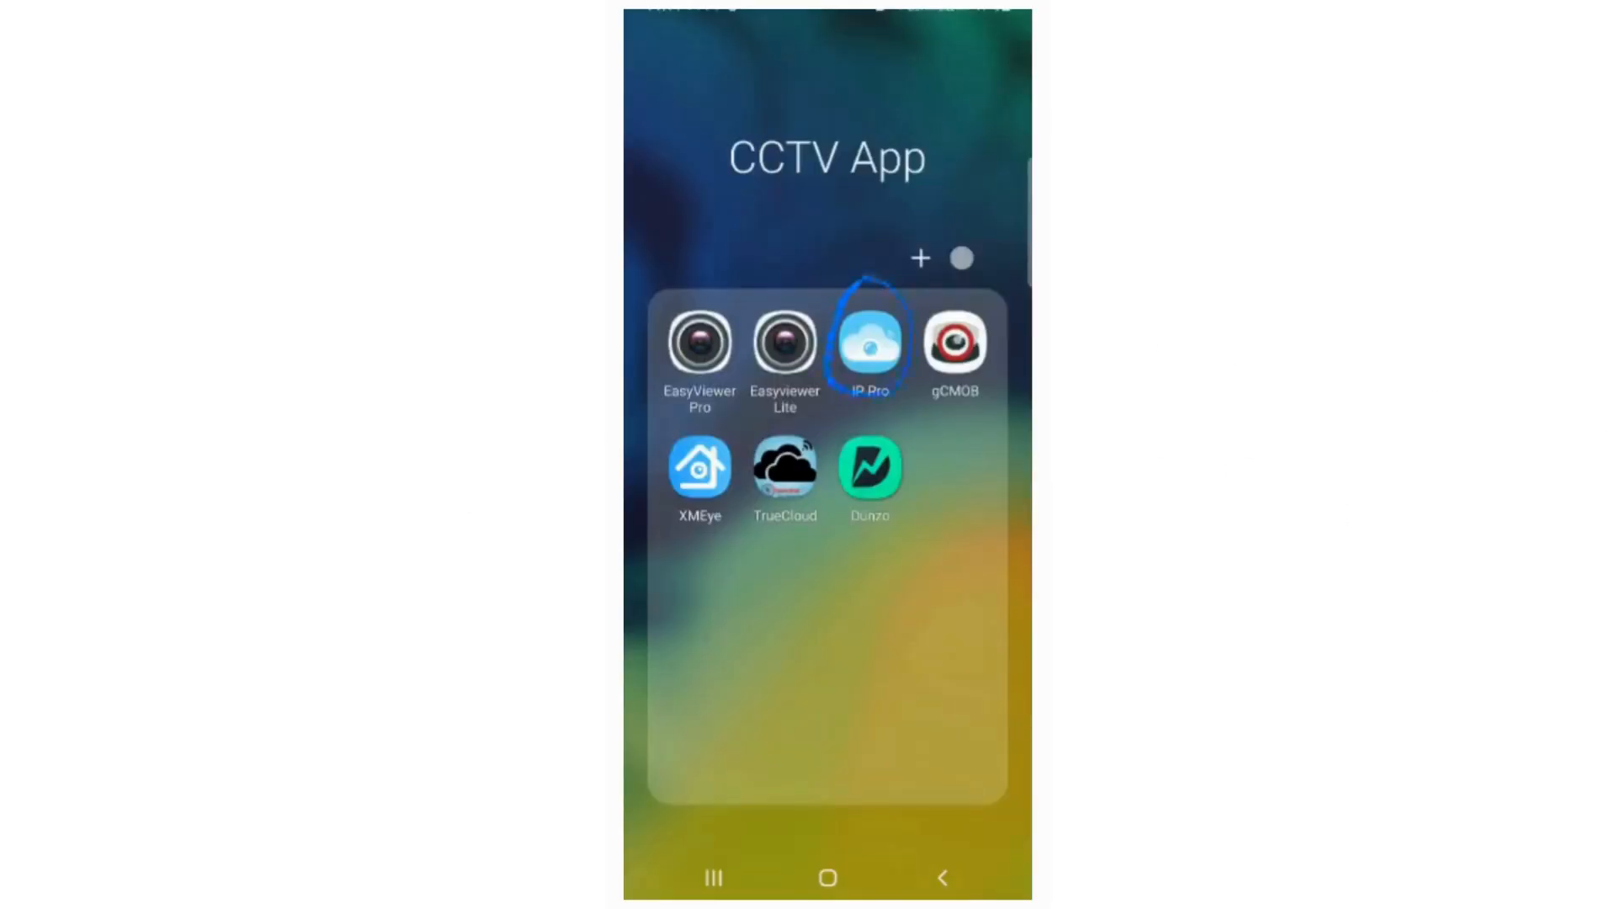
# Launch IP Pro from the CCTV App folder to reach its login screen
pyautogui.click(869, 347)
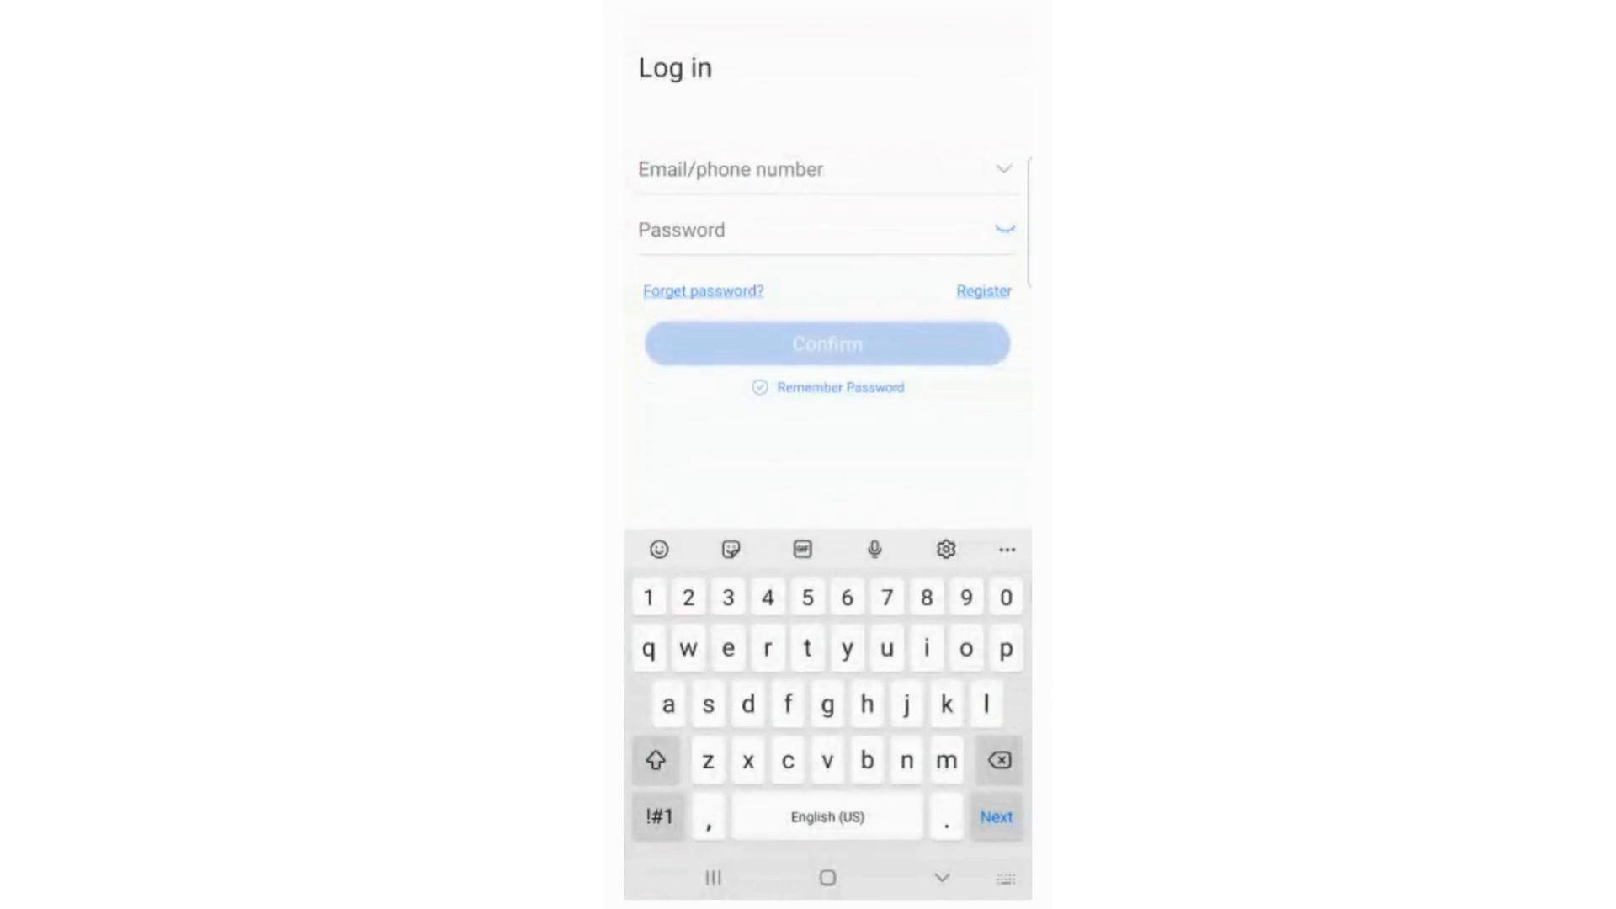
pyautogui.click(983, 290)
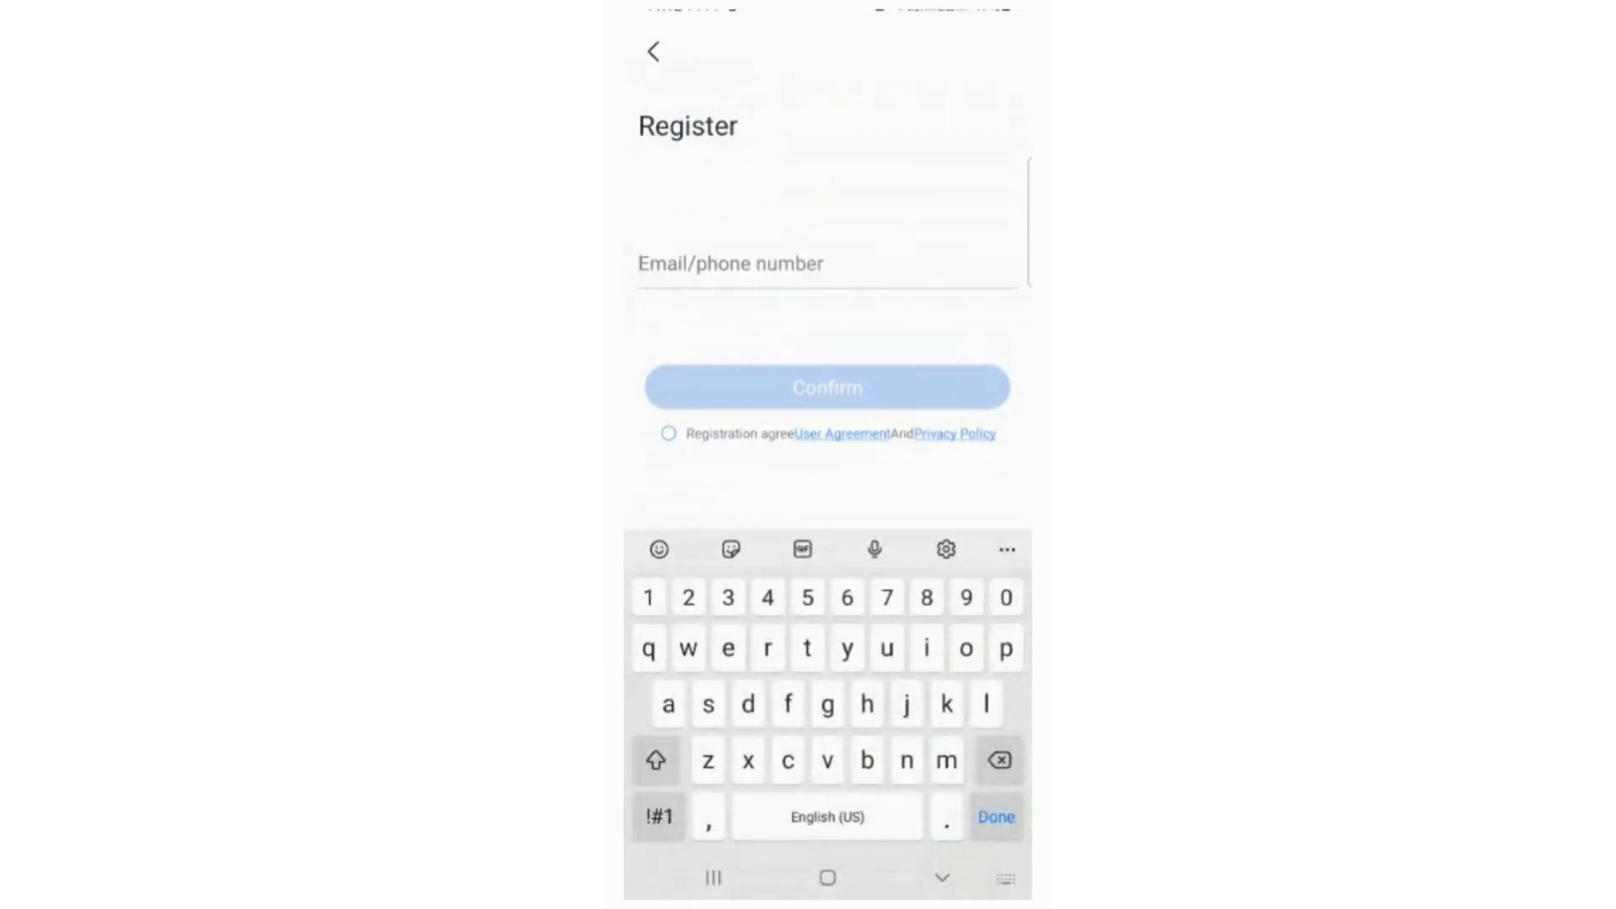
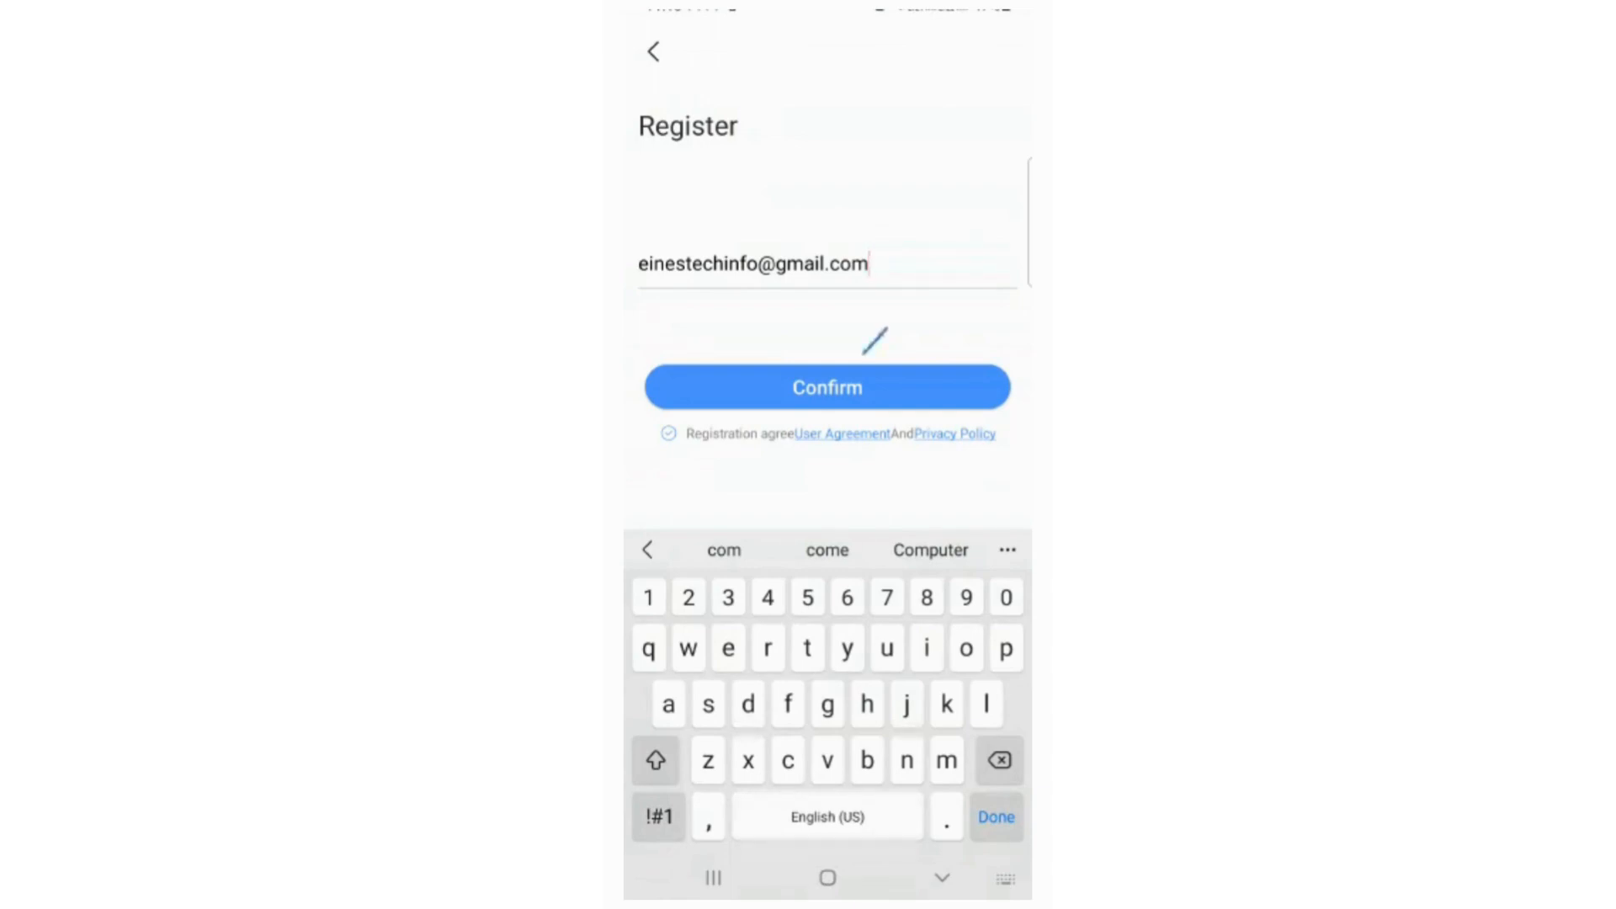
pyautogui.click(829, 387)
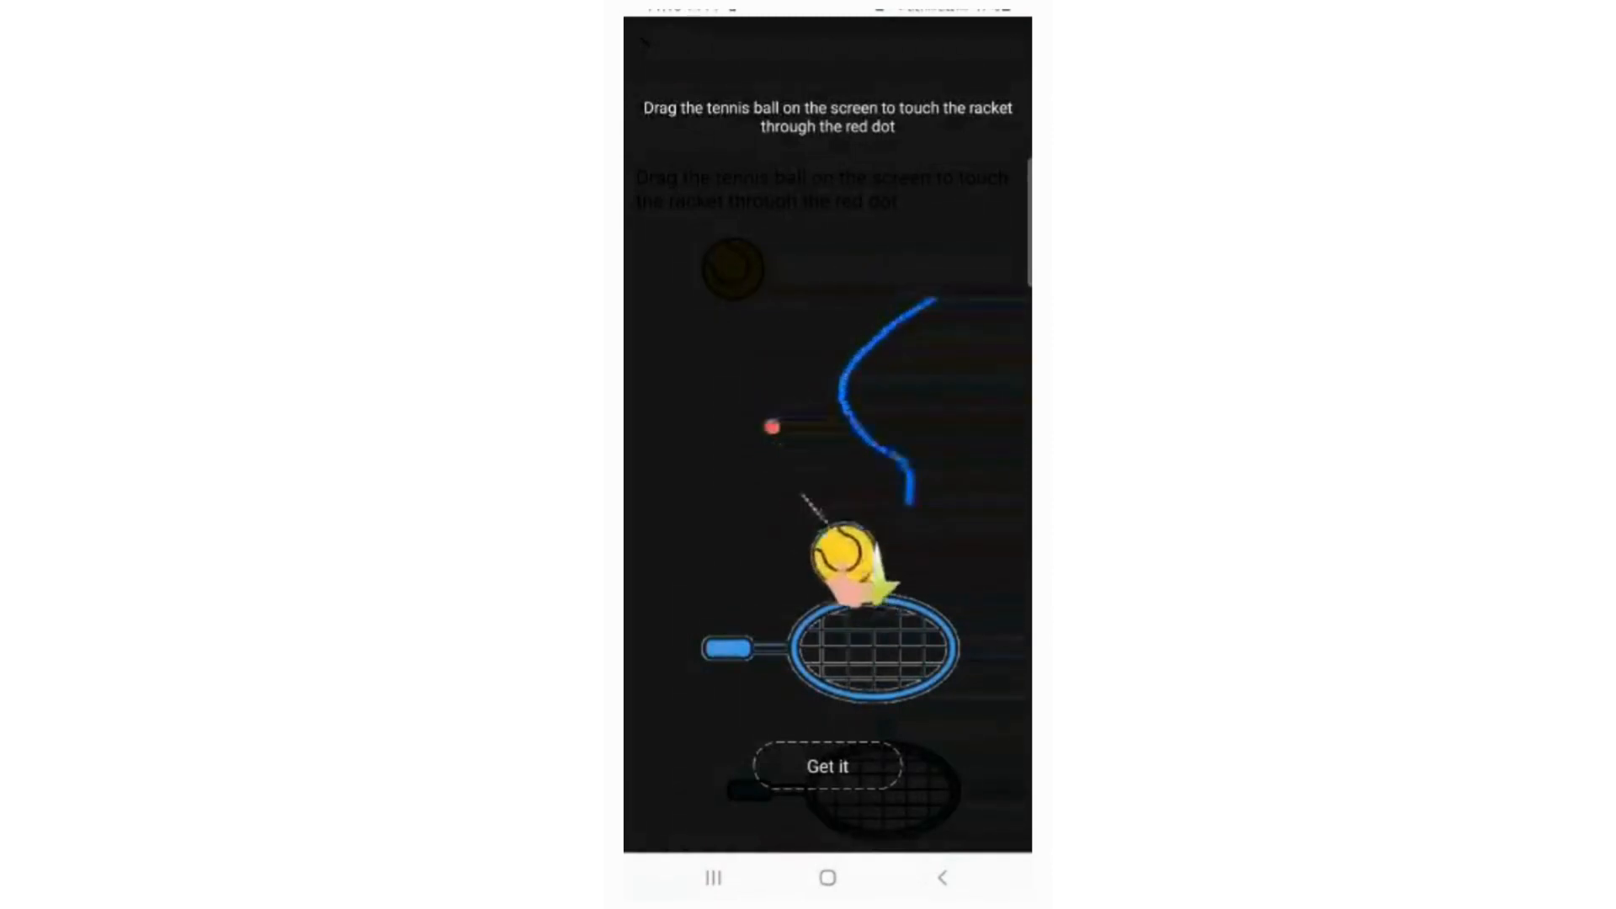
# Drag the tennis ball through the red dot onto the racket to pass the safety check
pyautogui.moveTo(845, 557); pyautogui.dragTo(793, 474)
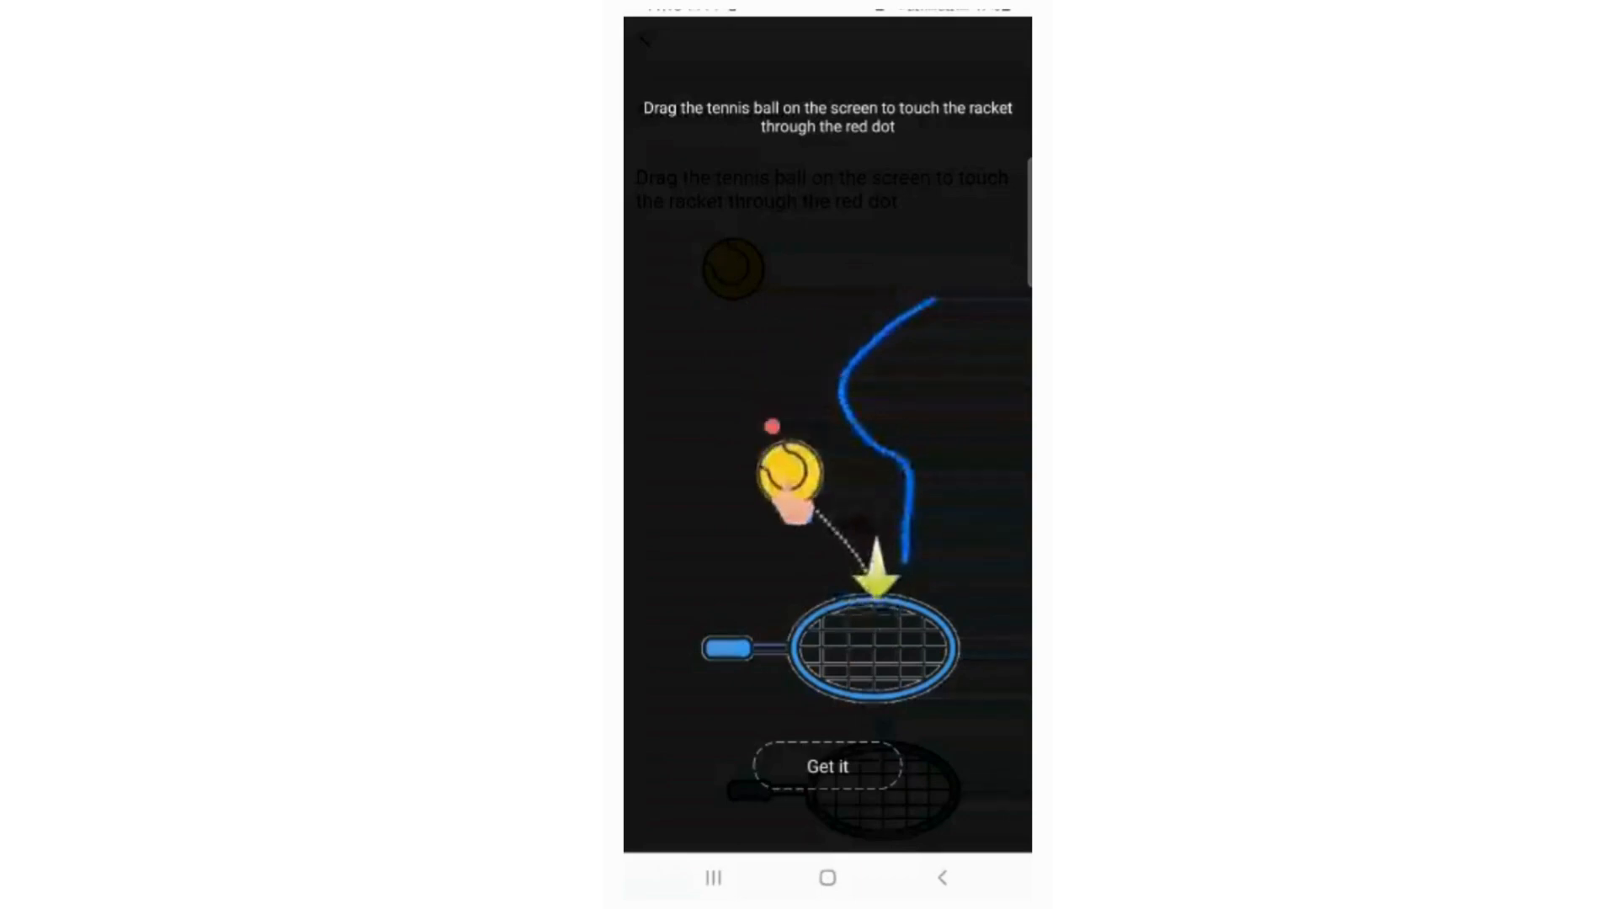
pyautogui.moveTo(793, 475); pyautogui.dragTo(788, 387)
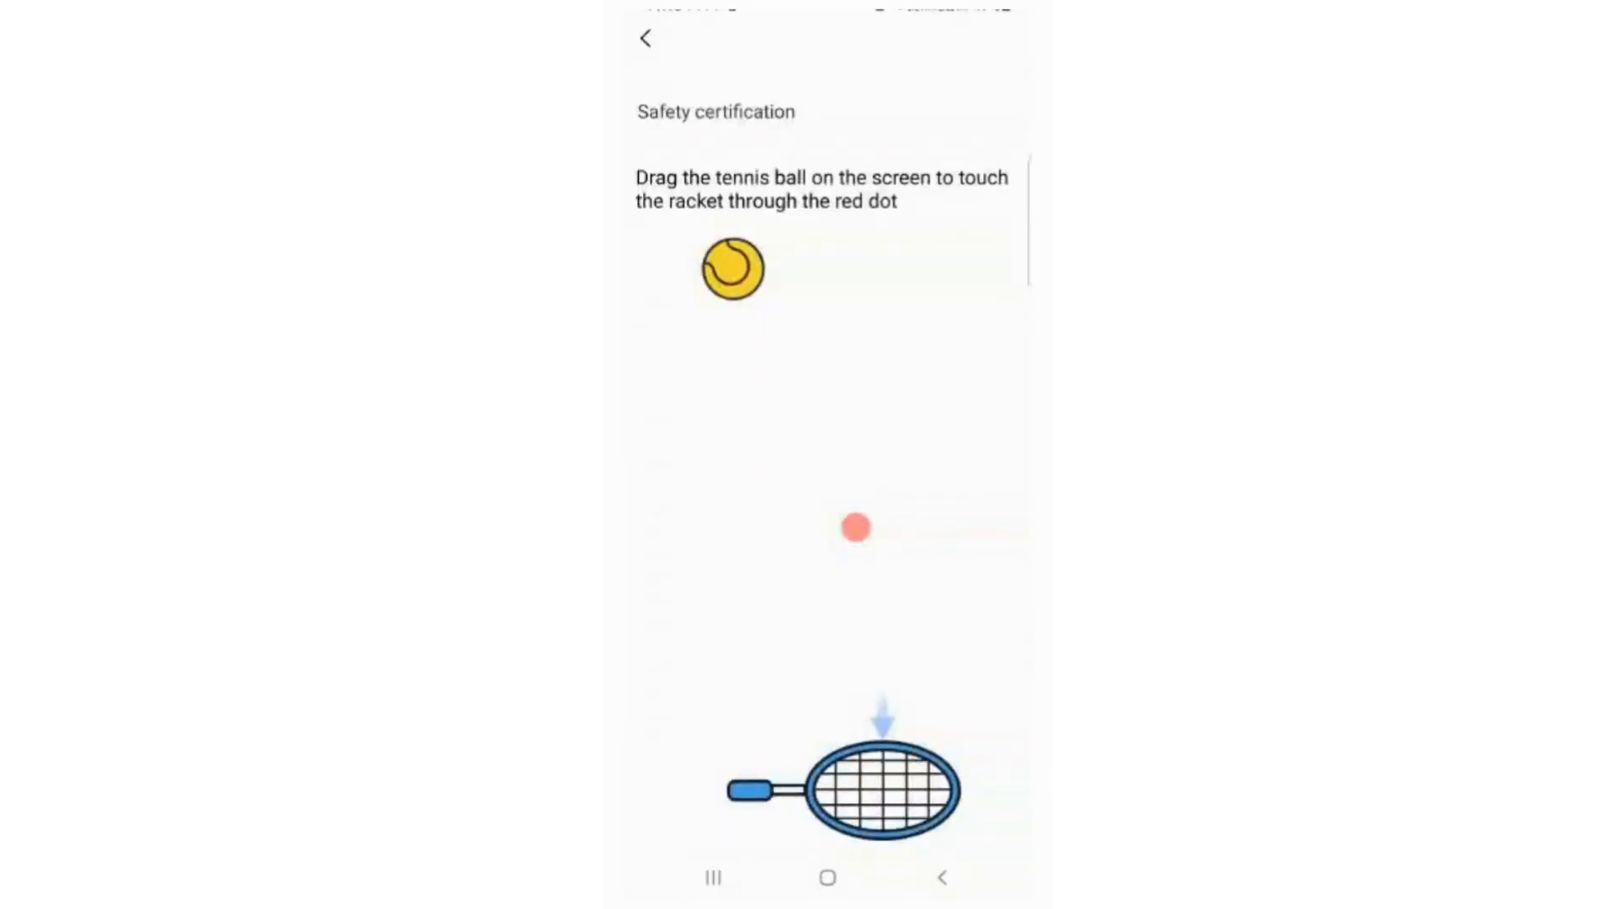
pyautogui.moveTo(733, 268); pyautogui.dragTo(880, 788)
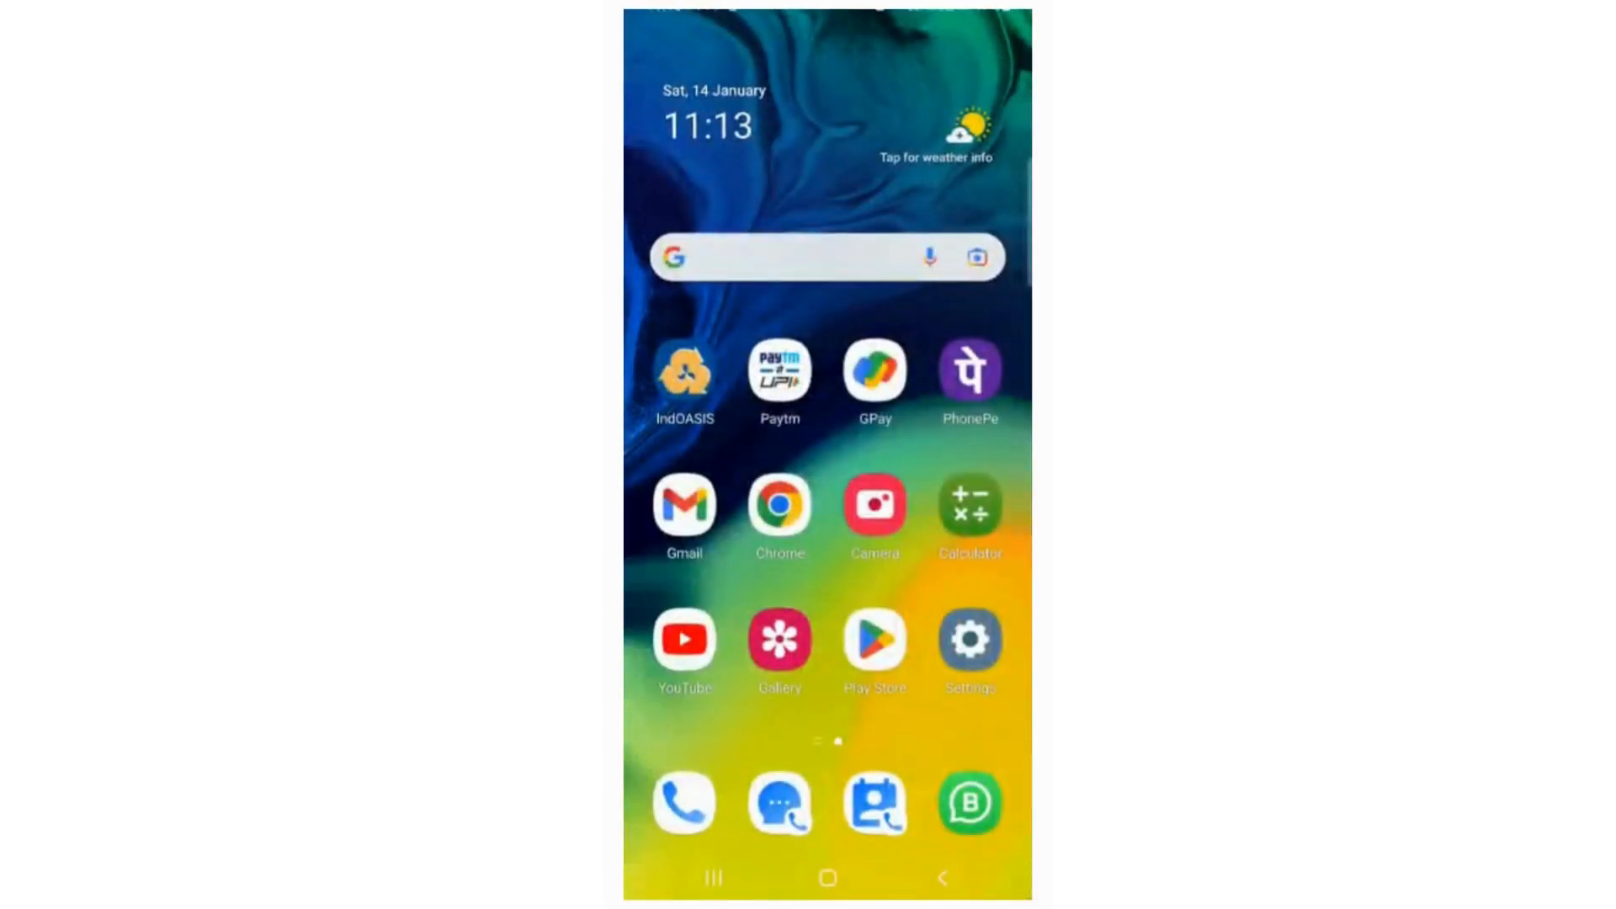
# Switch Gmail to the account used for registration
pyautogui.click(683, 507)
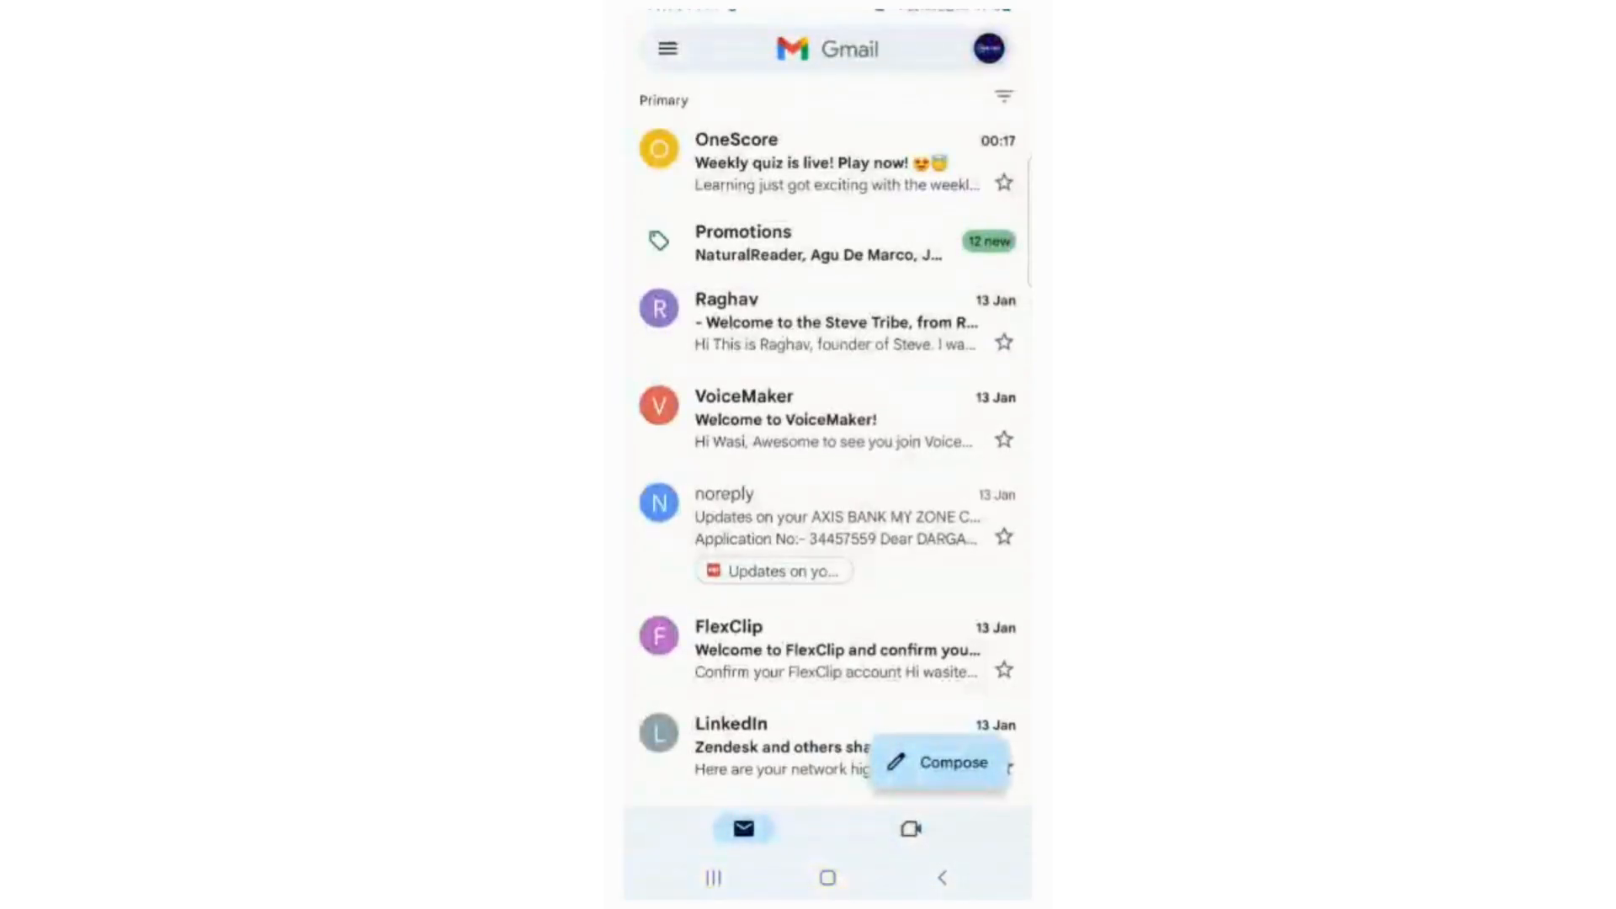
pyautogui.click(990, 49)
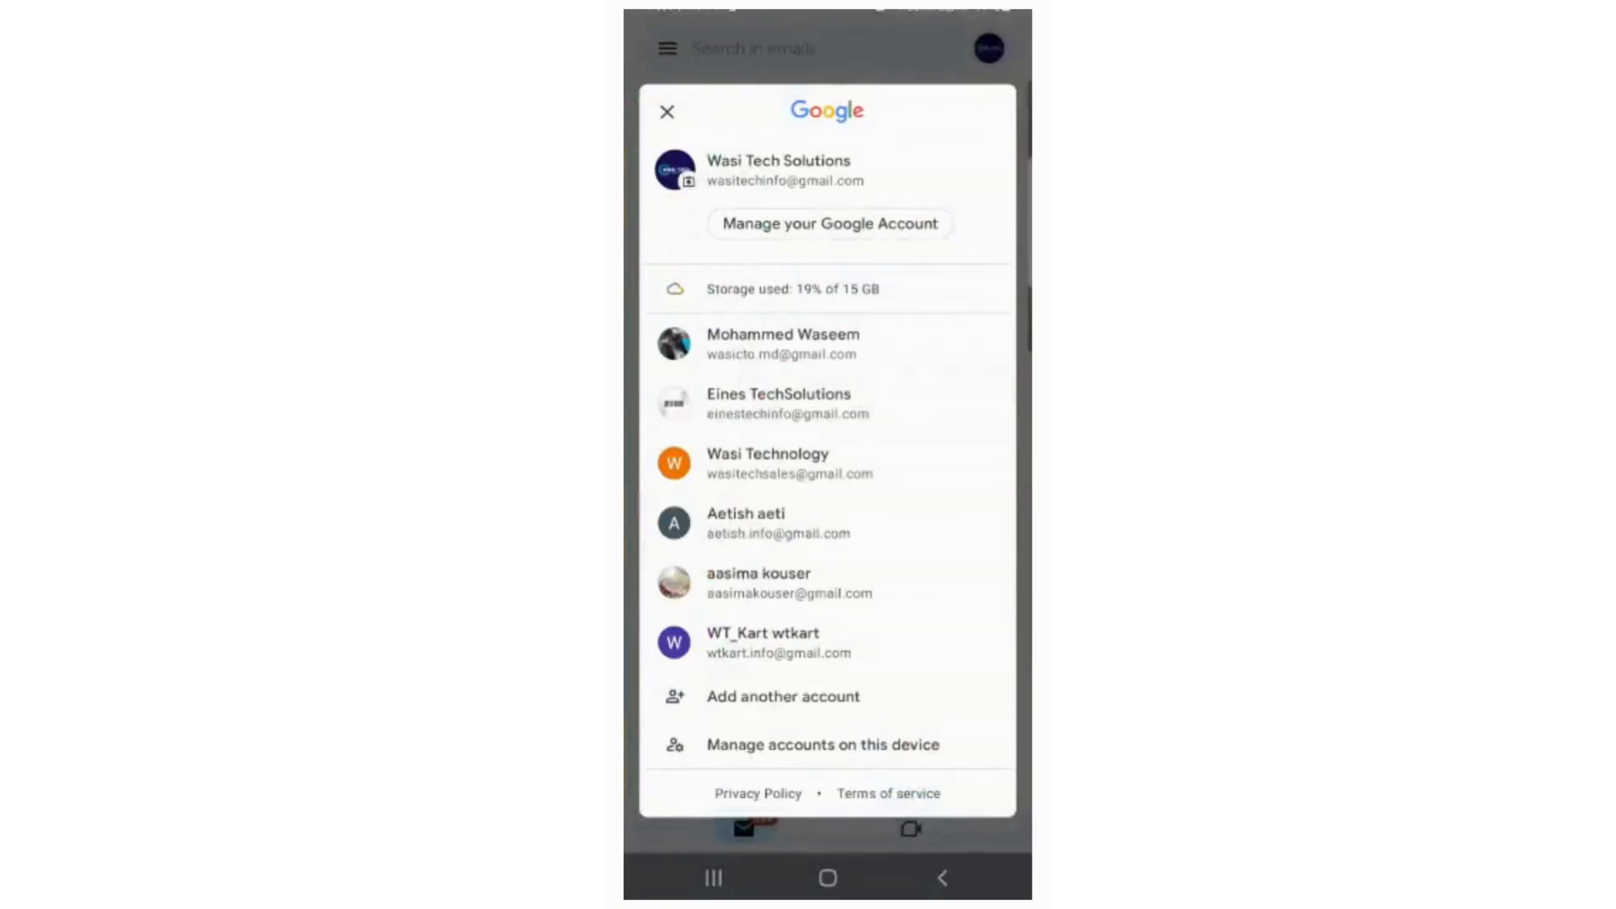
pyautogui.click(665, 111)
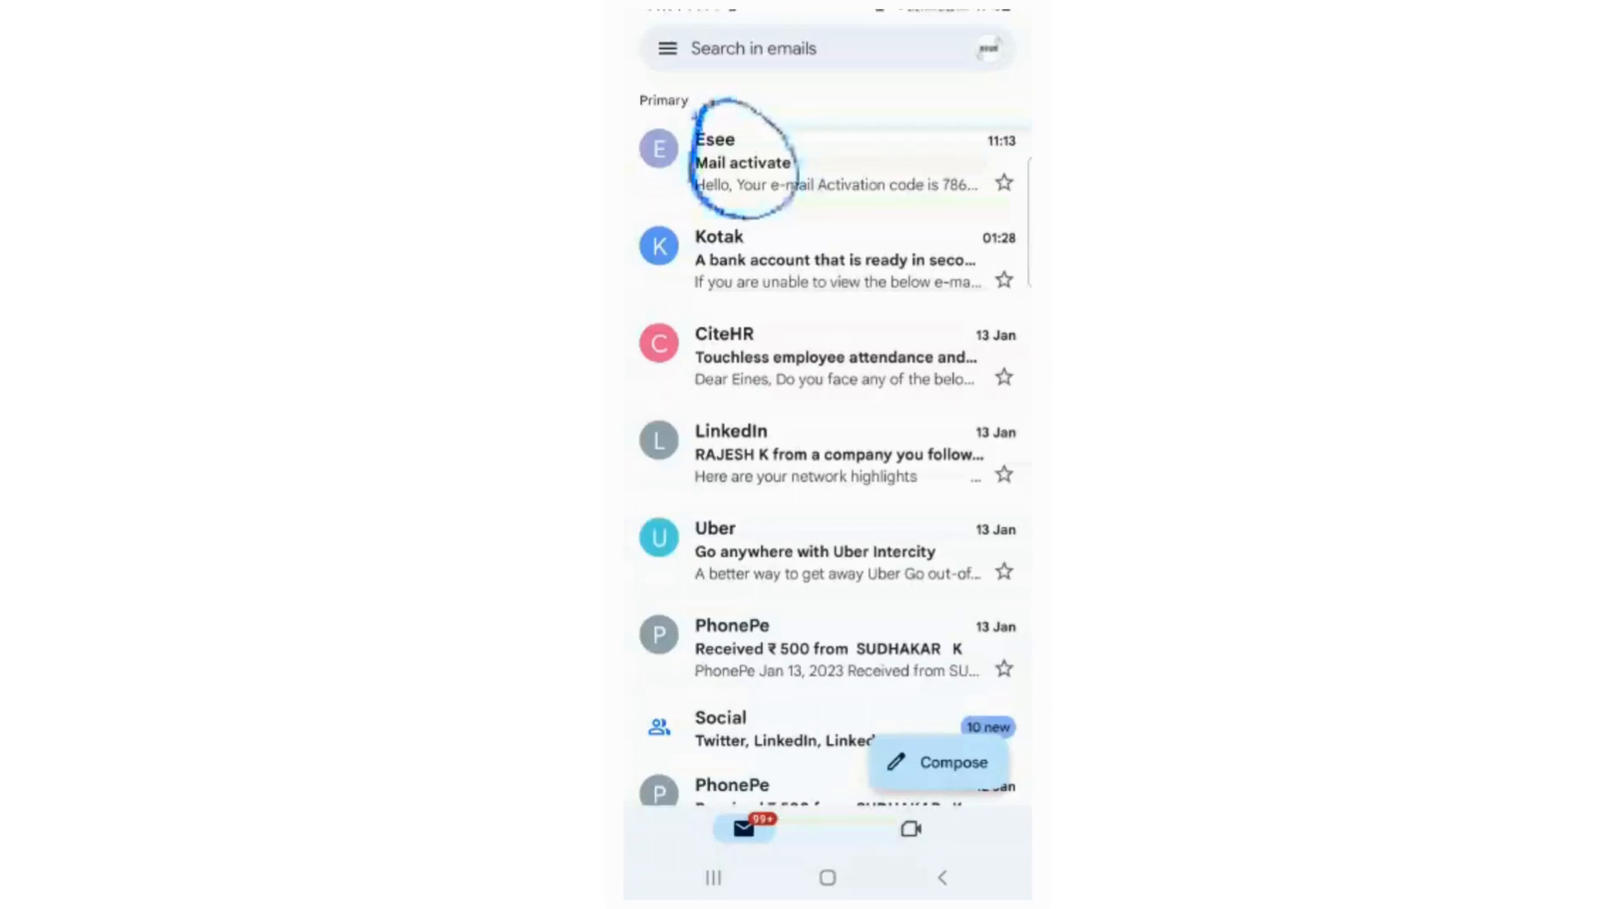
pyautogui.click(764, 163)
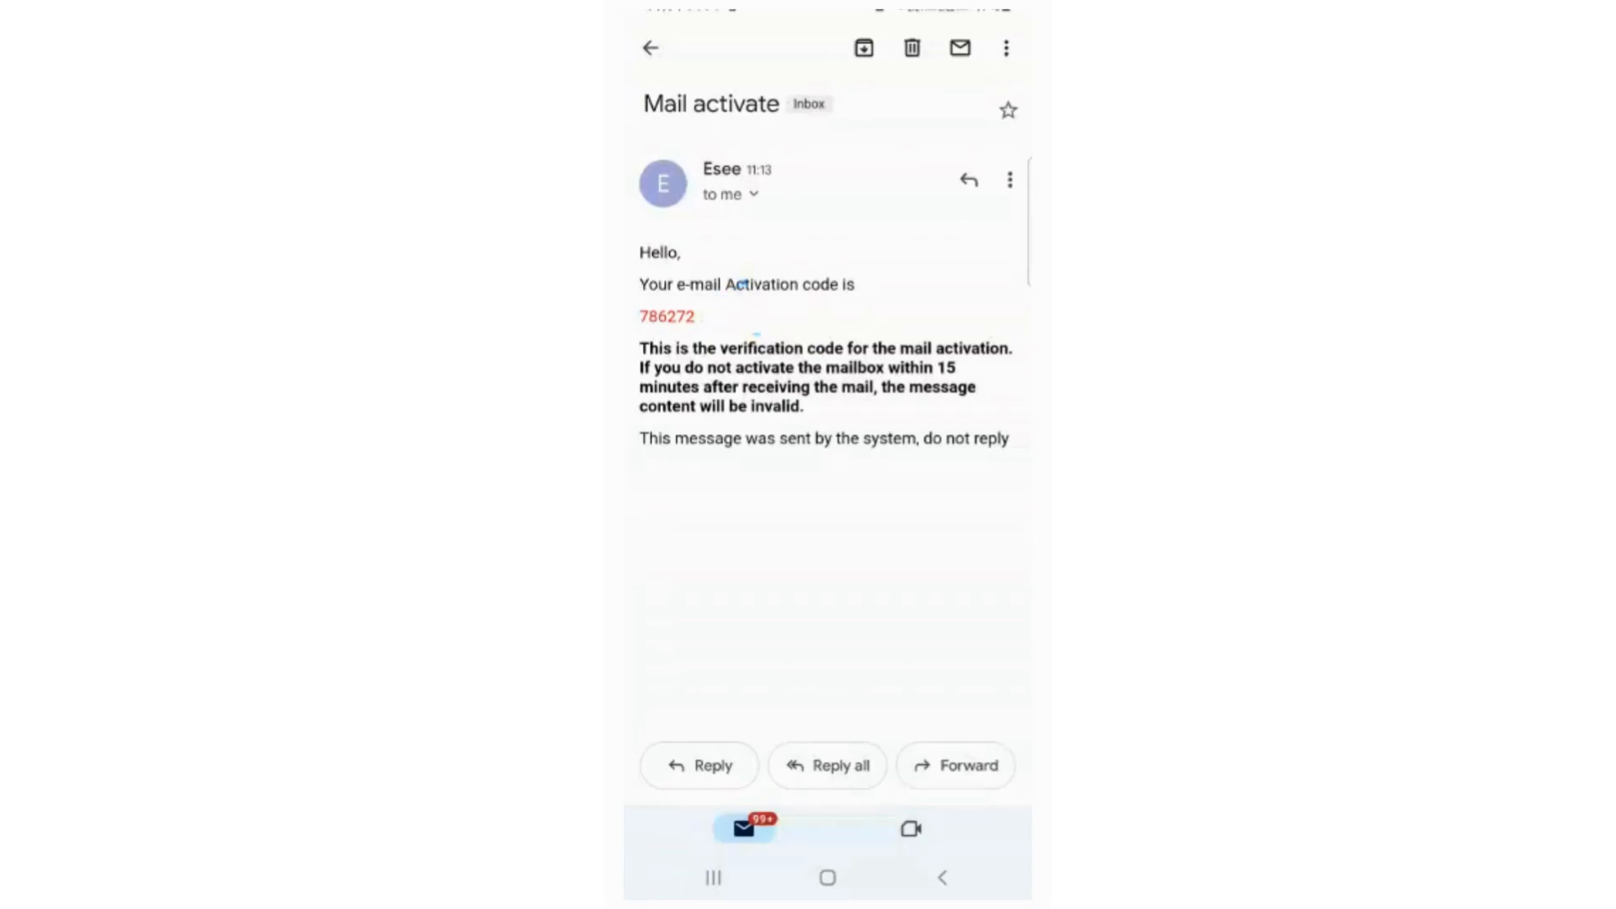
pyautogui.doubleClick(666, 317)
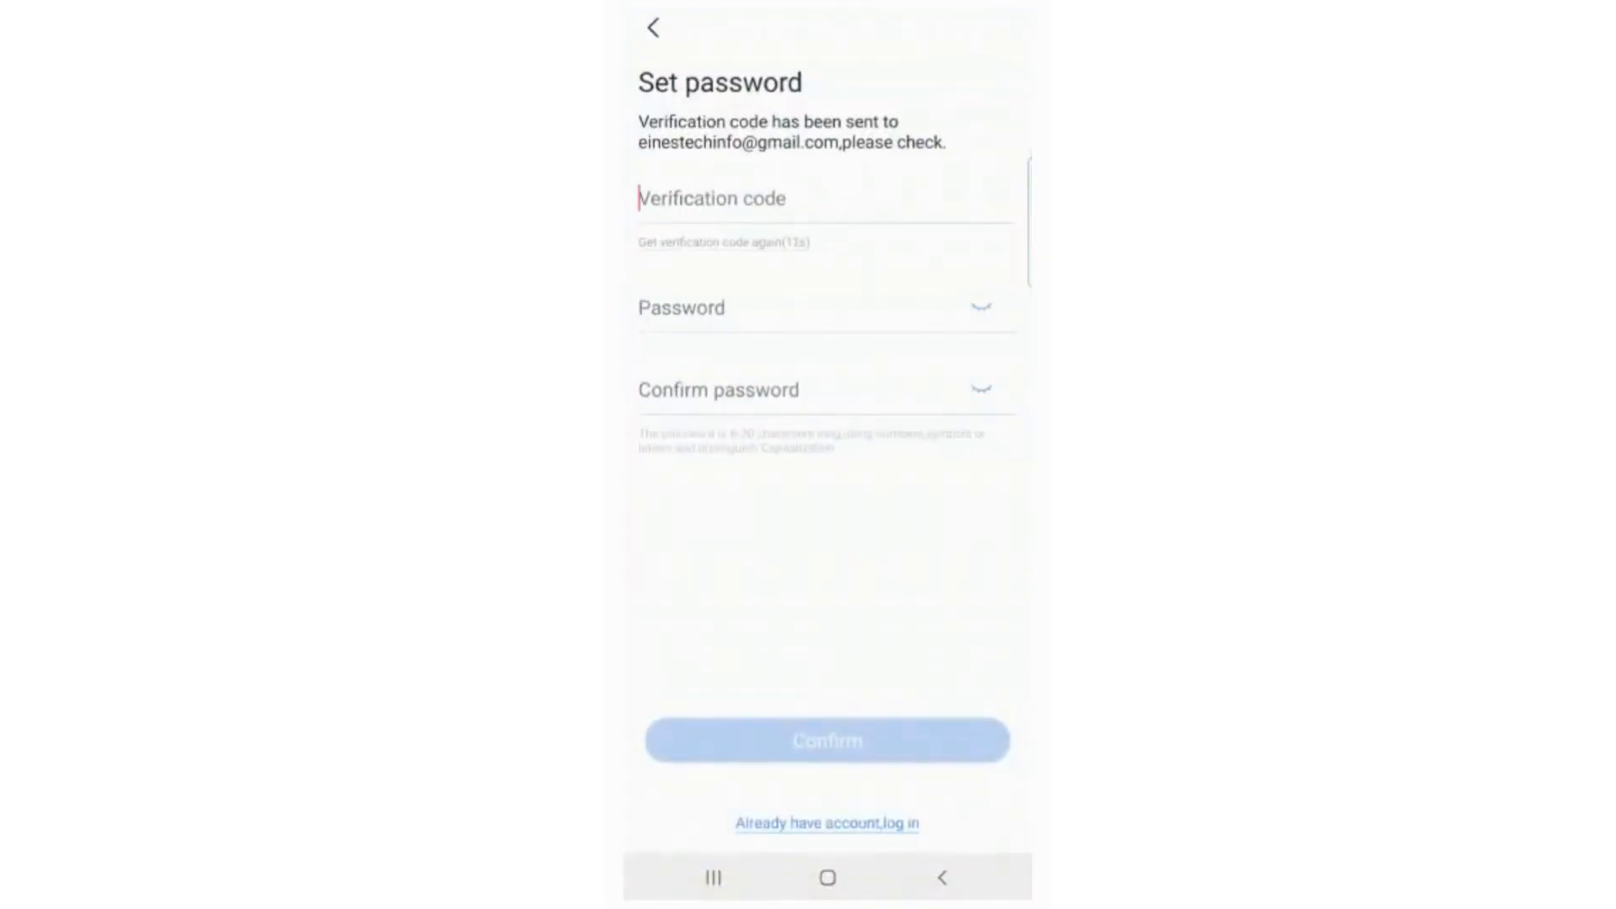
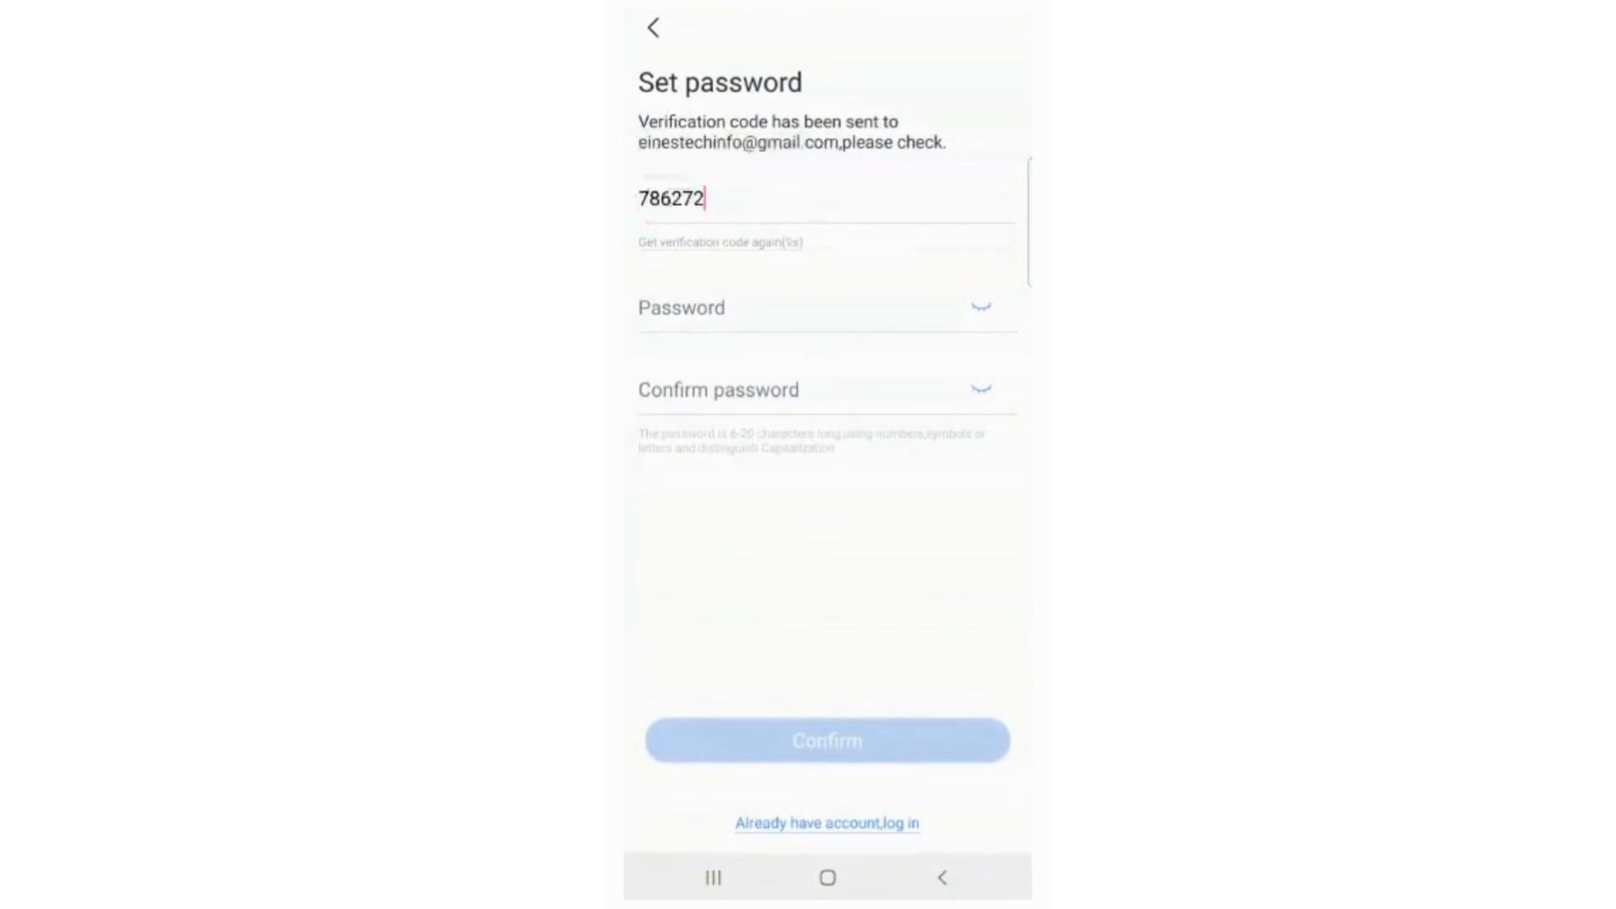
pyautogui.click(703, 307)
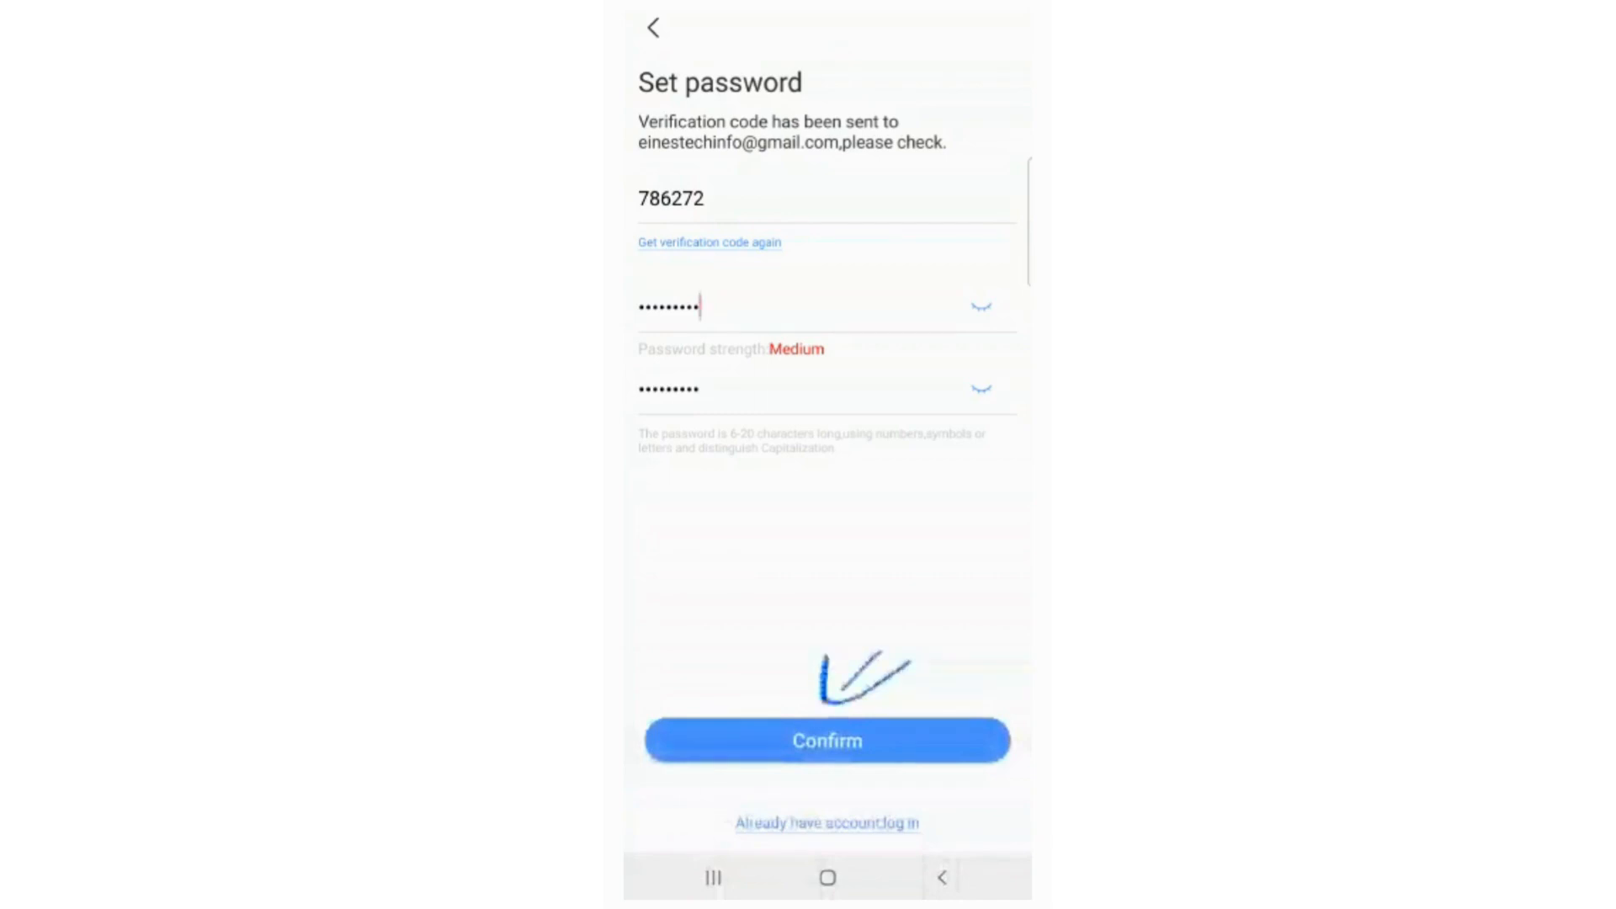
pyautogui.click(827, 741)
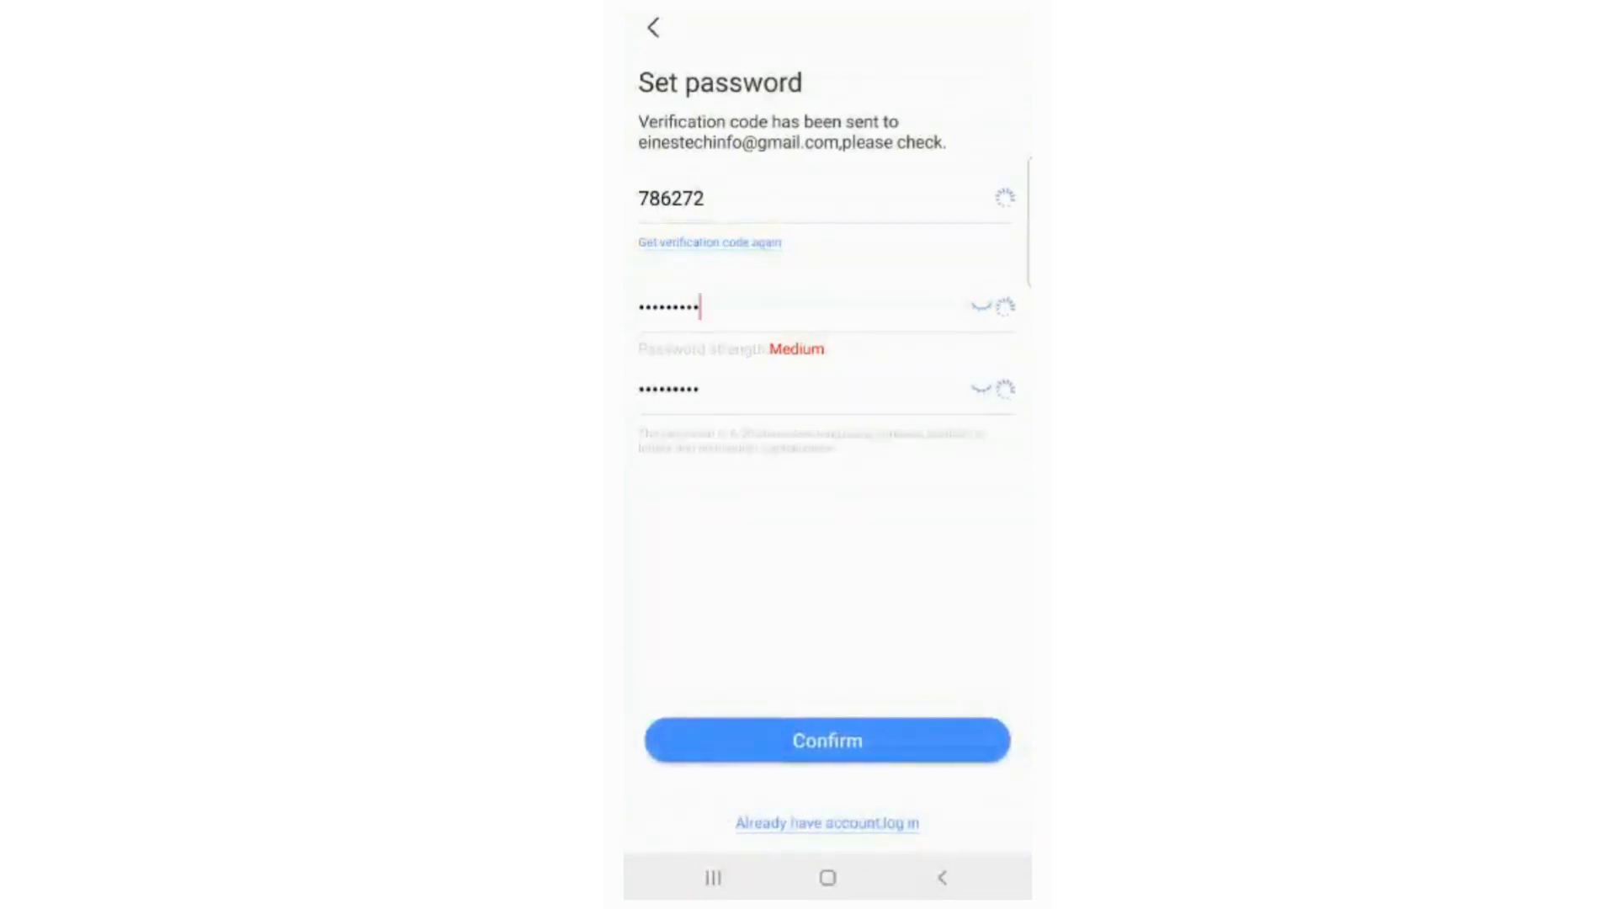
pyautogui.click(826, 741)
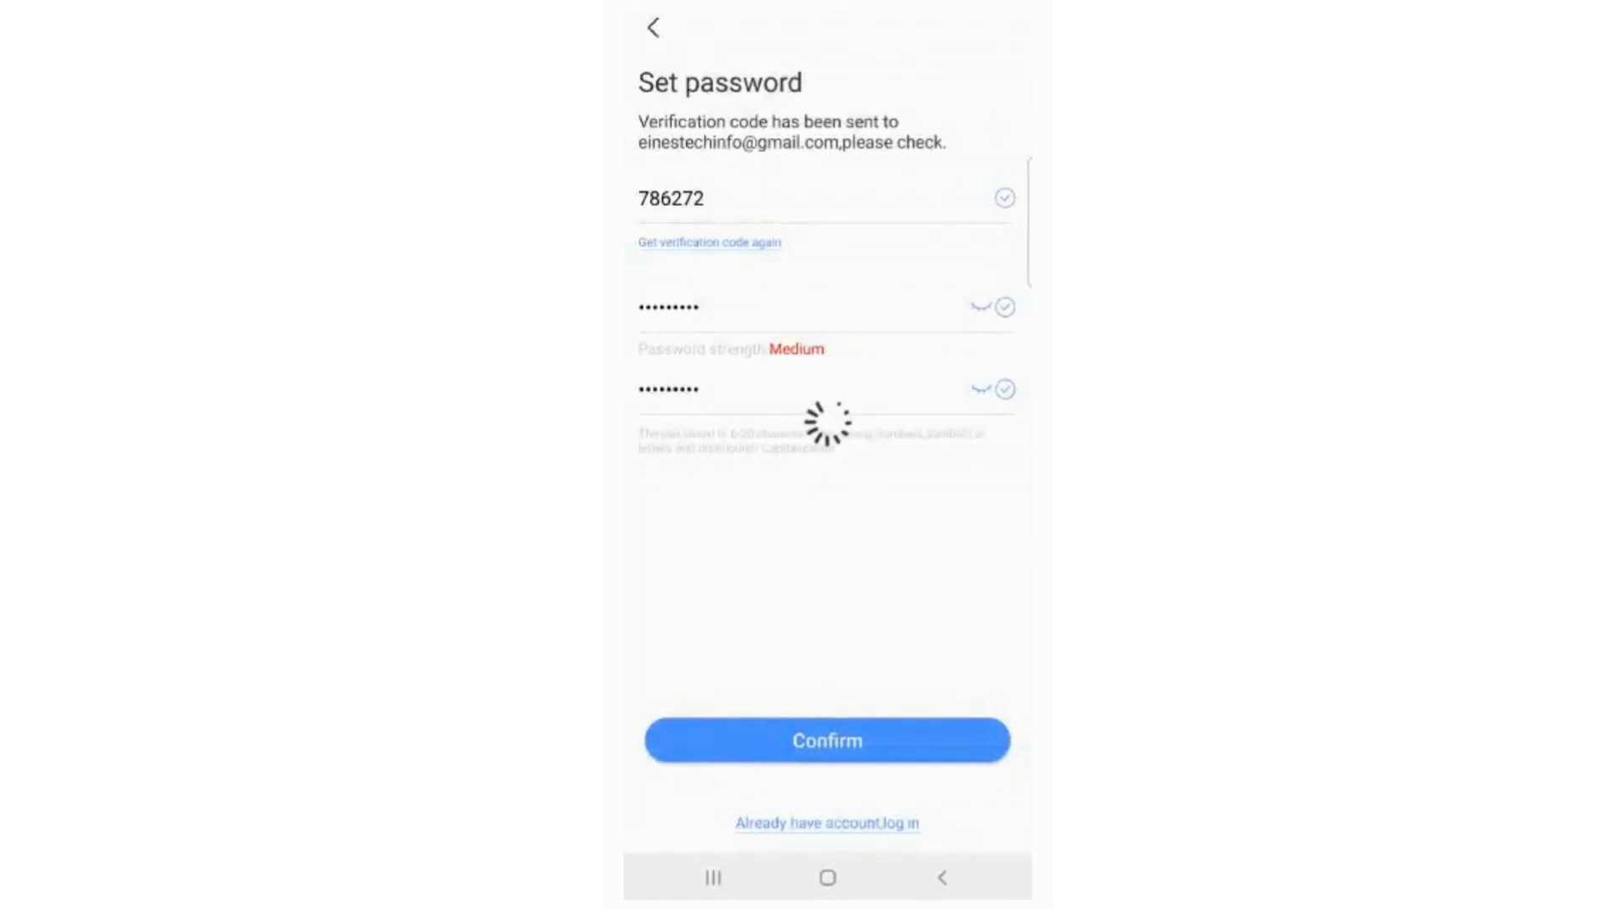
pyautogui.click(827, 741)
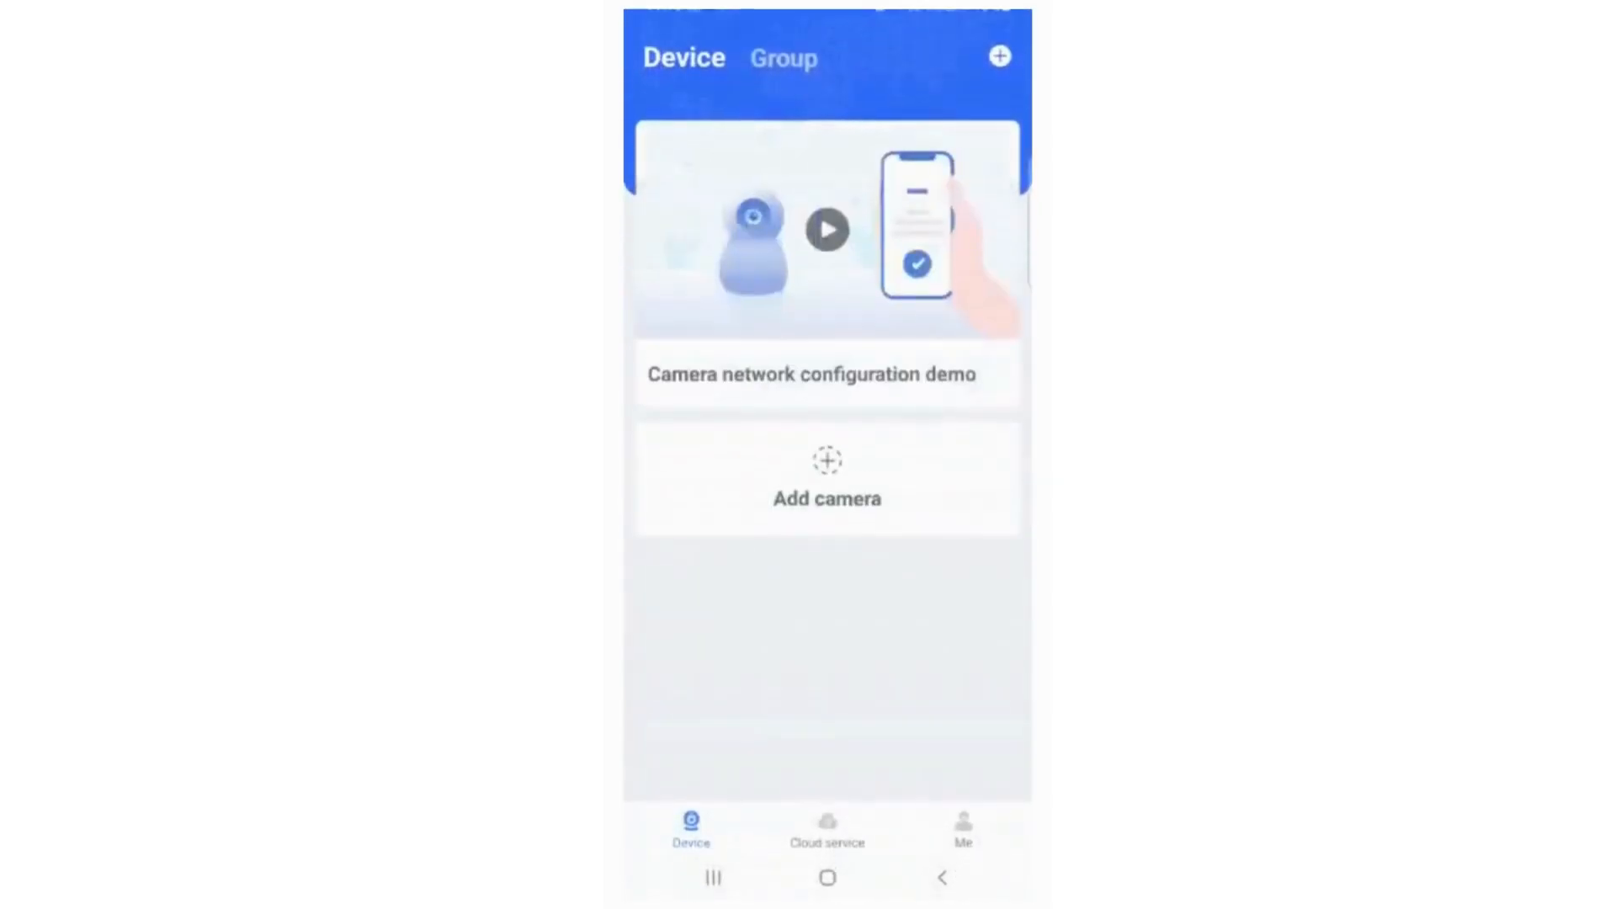